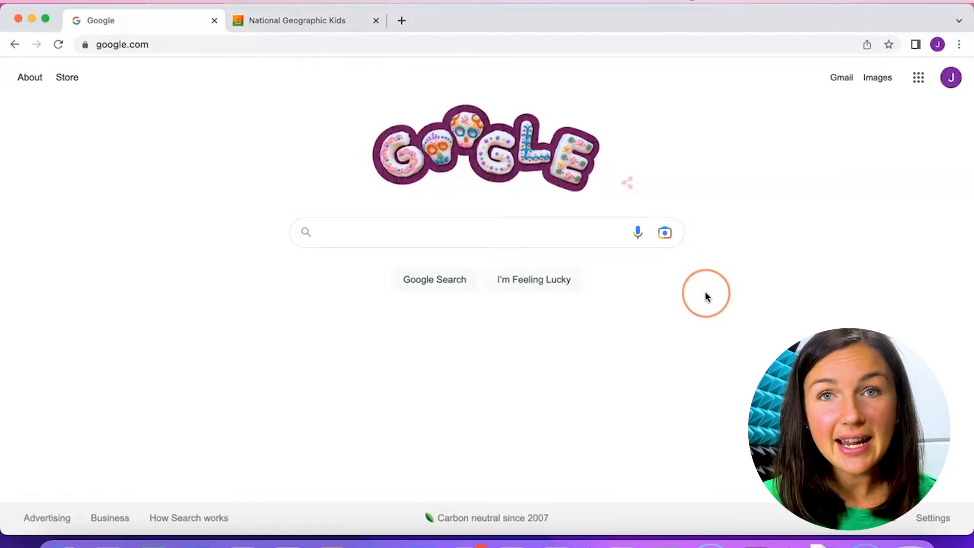
mouse_move(958, 44)
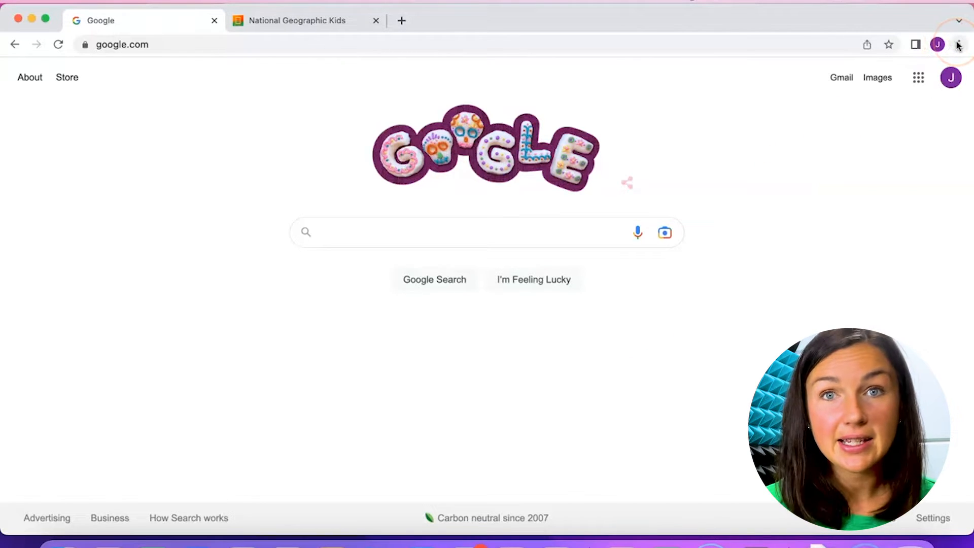
mouse_move(958, 44)
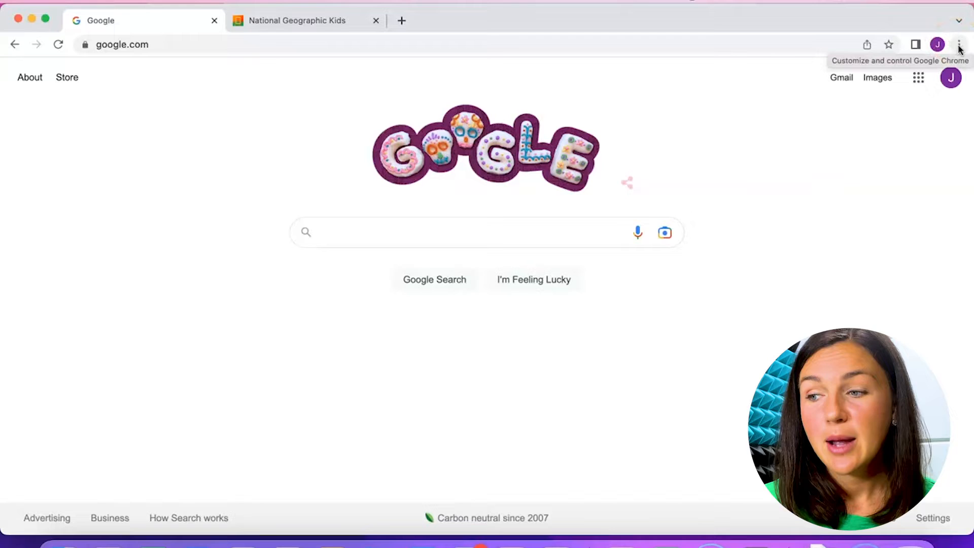
Step: Open chrome://history from the History entry in Chrome's three-dot menu
left_click(960, 45)
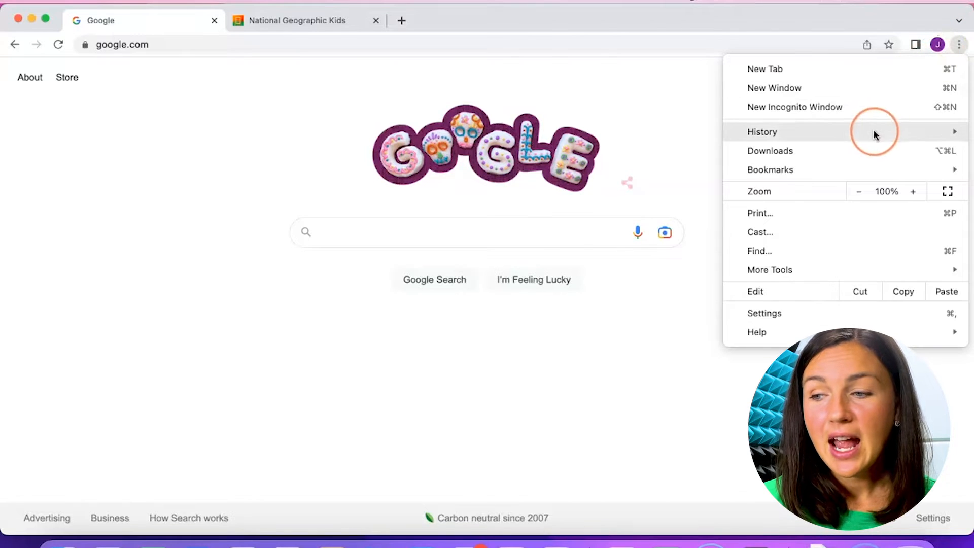
left_click(763, 132)
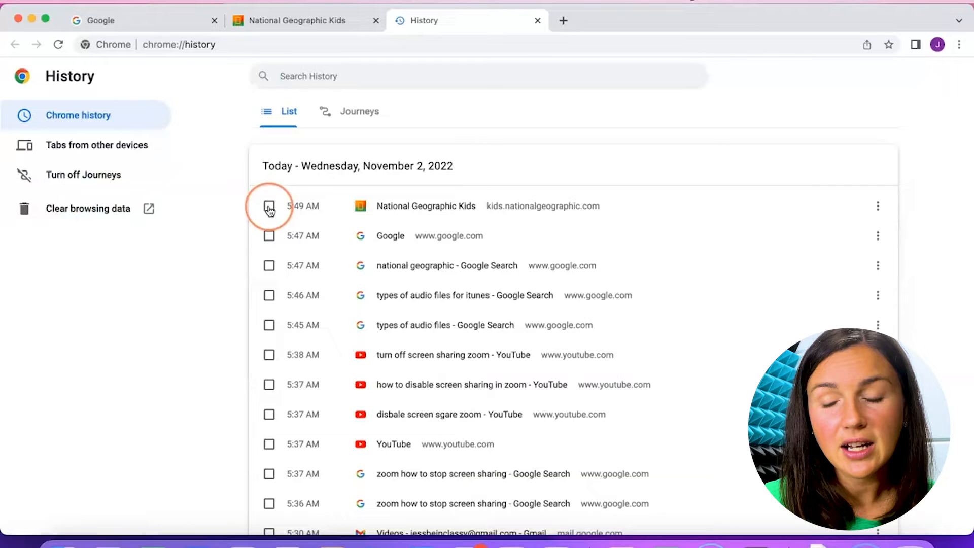
left_click(269, 236)
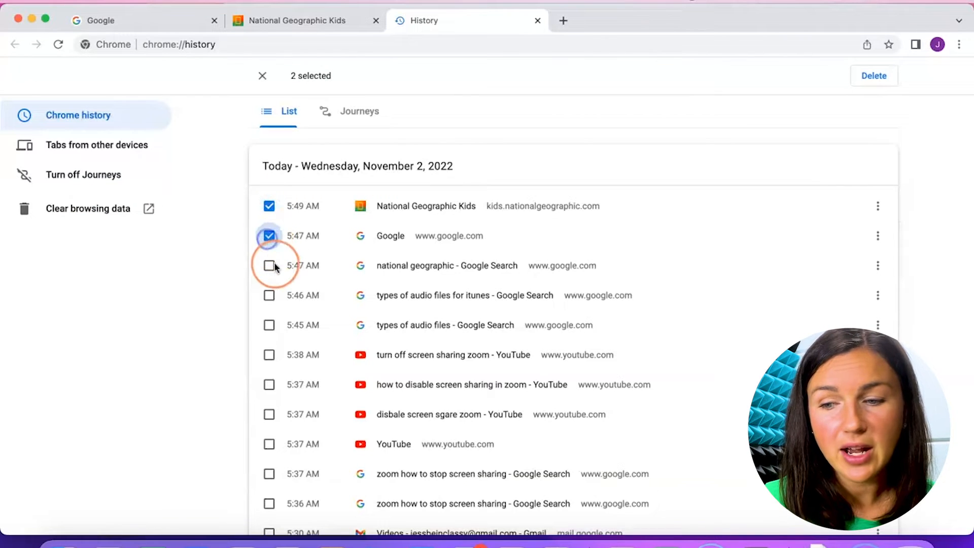
left_click(269, 265)
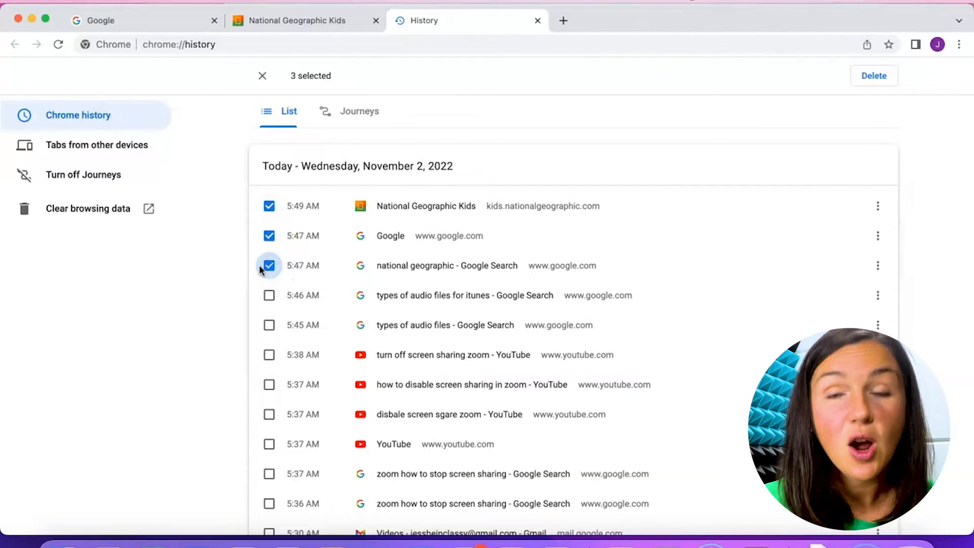
left_click(269, 236)
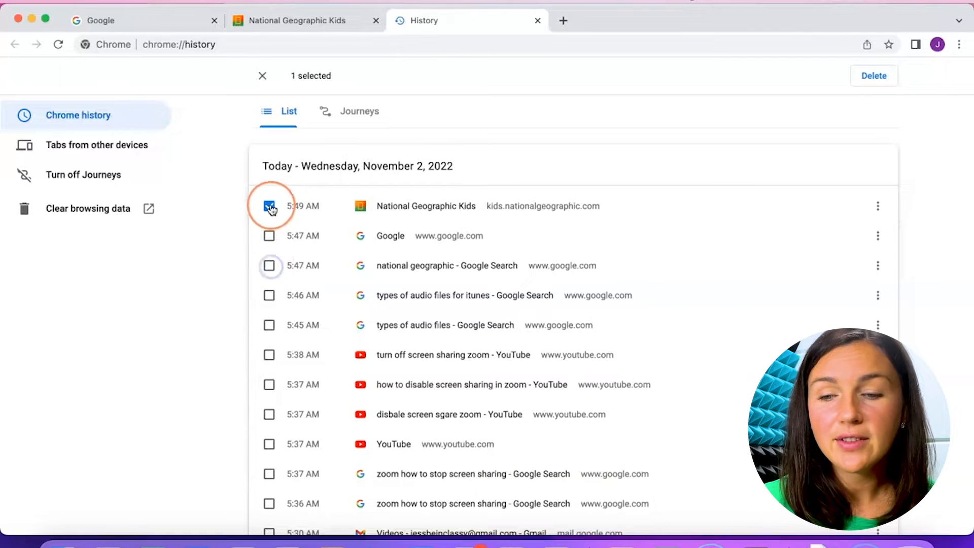
left_click(269, 205)
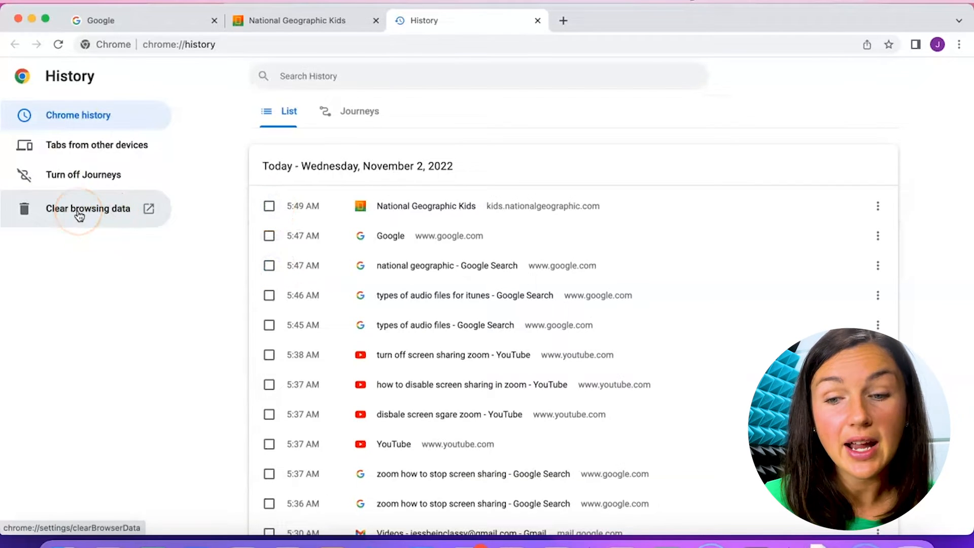
Step: Open the Clear browsing data dialog from the History sidebar
left_click(88, 208)
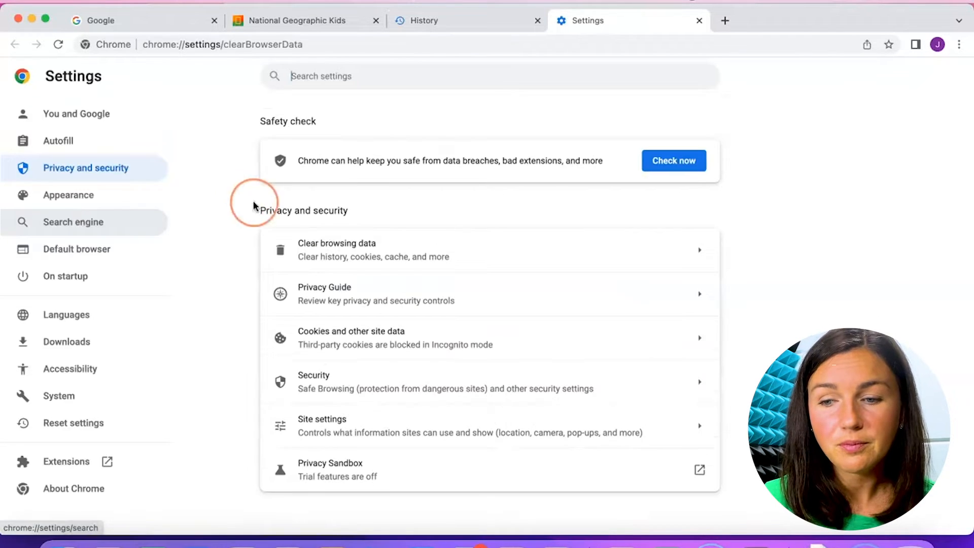
left_click(337, 249)
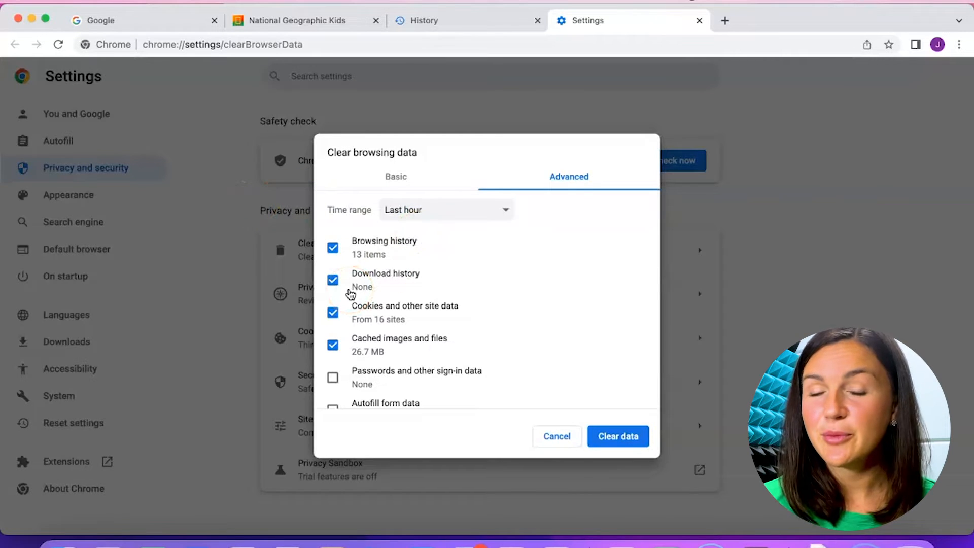
mouse_move(490, 282)
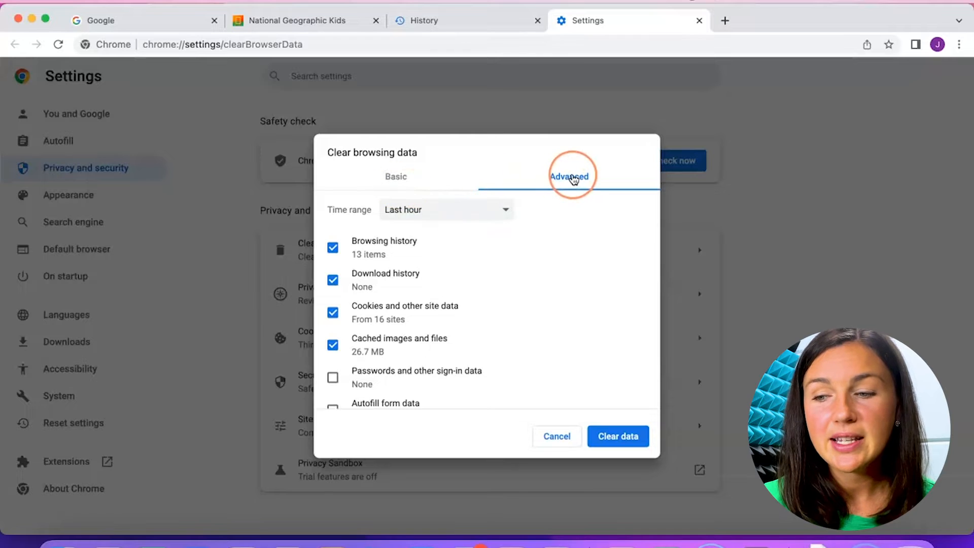
mouse_move(471, 322)
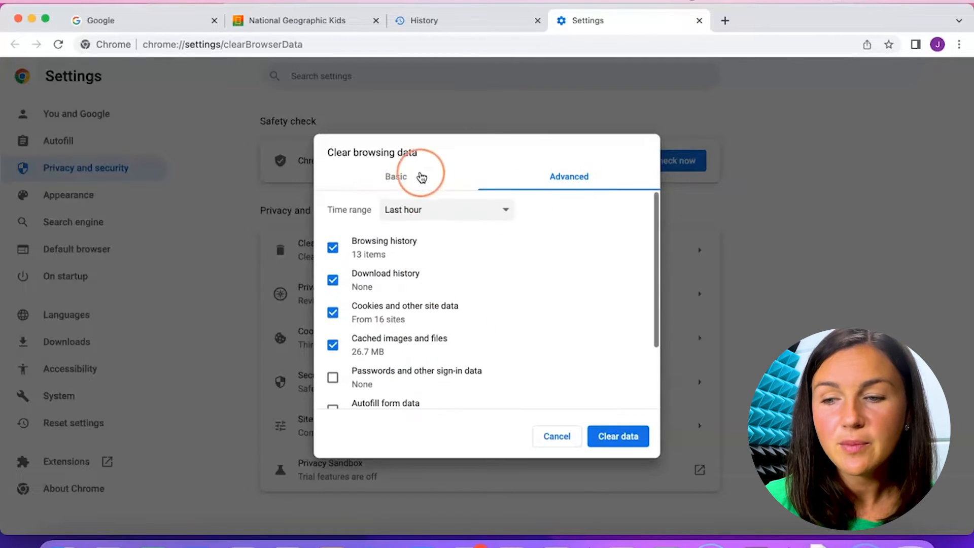
Step: Use the Basic options and set the time range to All time
left_click(396, 176)
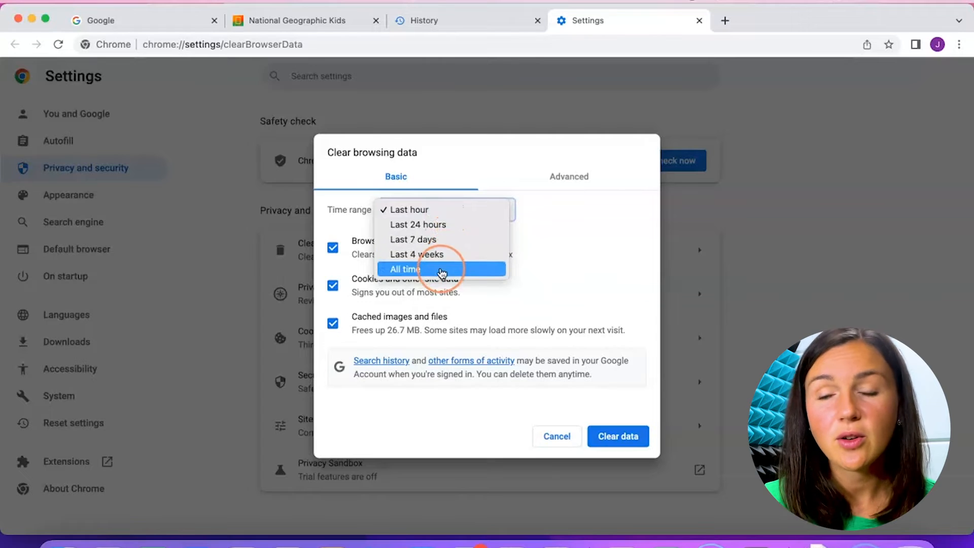
left_click(404, 269)
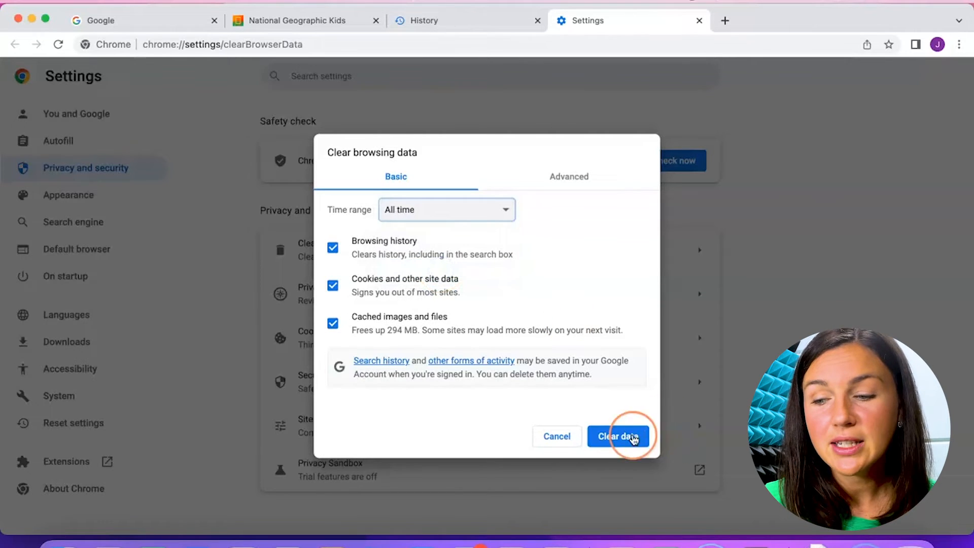
Step: Clear all-time browsing history, cookies and cached files with the Clear data button
left_click(618, 437)
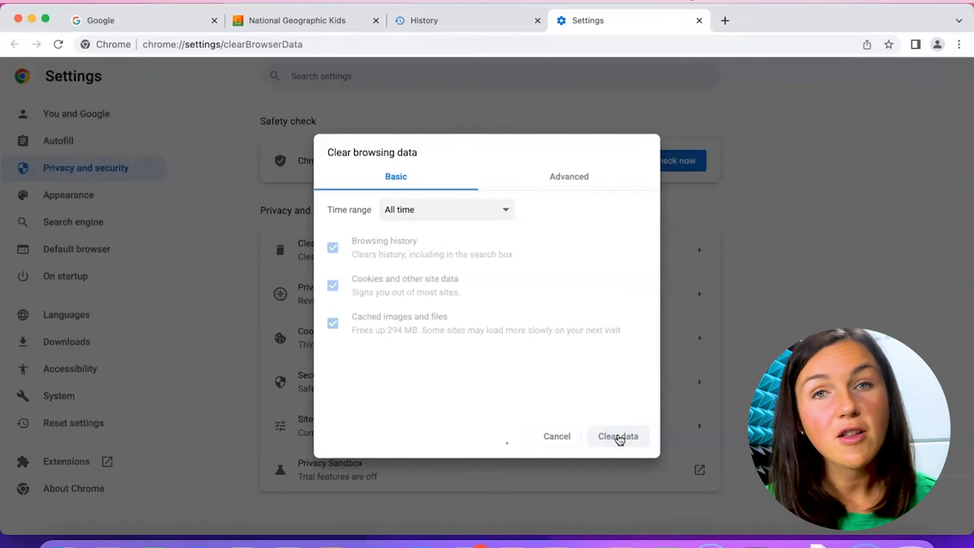
left_click(617, 435)
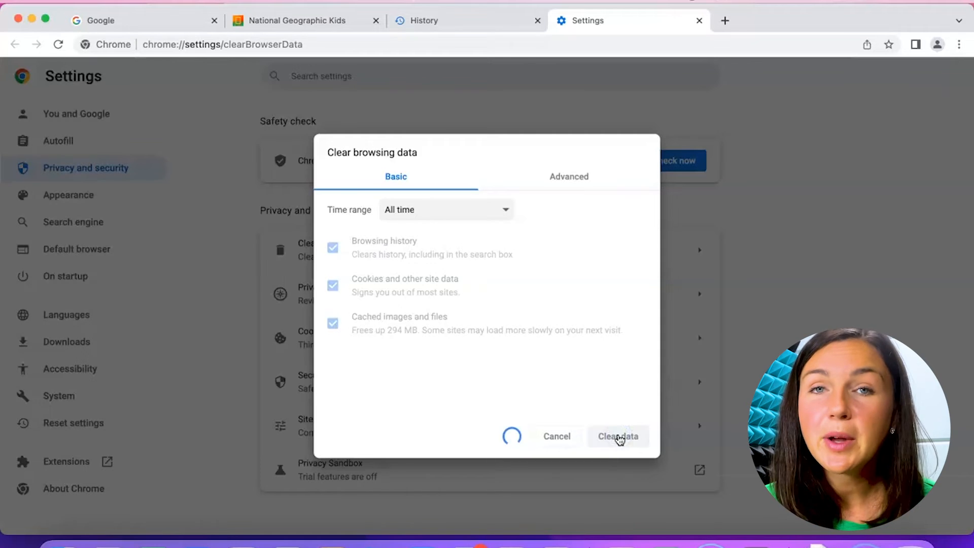